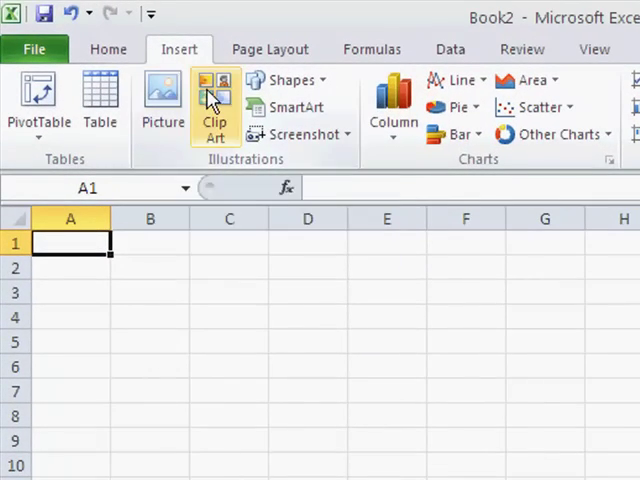
Bring up the shortcut menu on the new process shape reading 'This is Step 1'
right_click(128, 230)
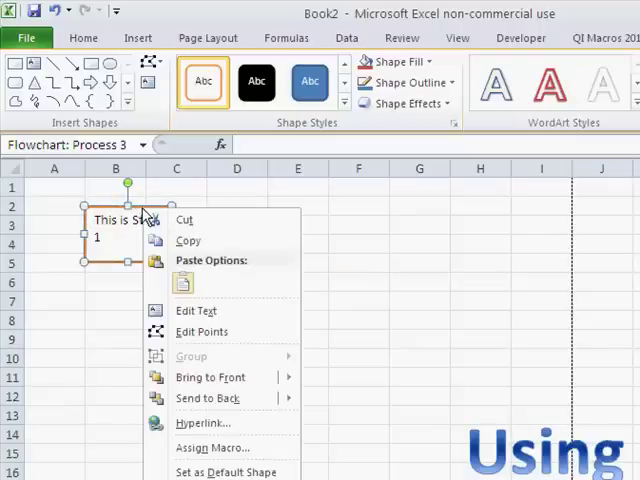
Select the first process box to edit its label to 'This is Step One'
left_click(236, 224)
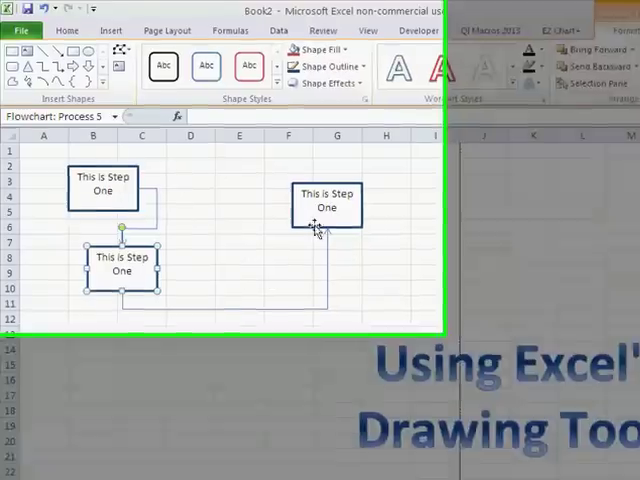
Show the Shapes gallery from the Insert ribbon for another flowchart shape
left_click(146, 48)
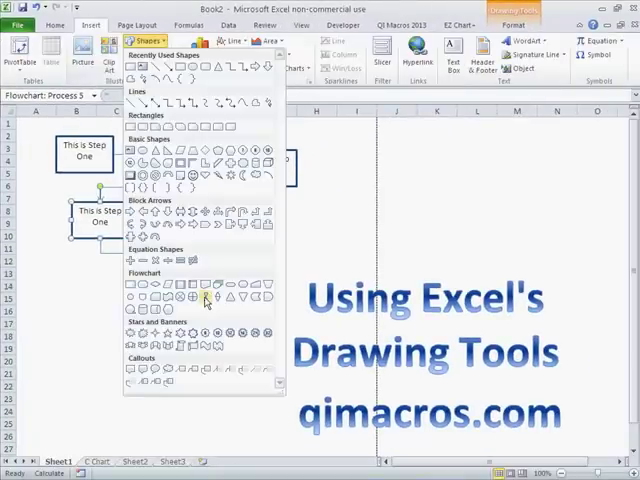